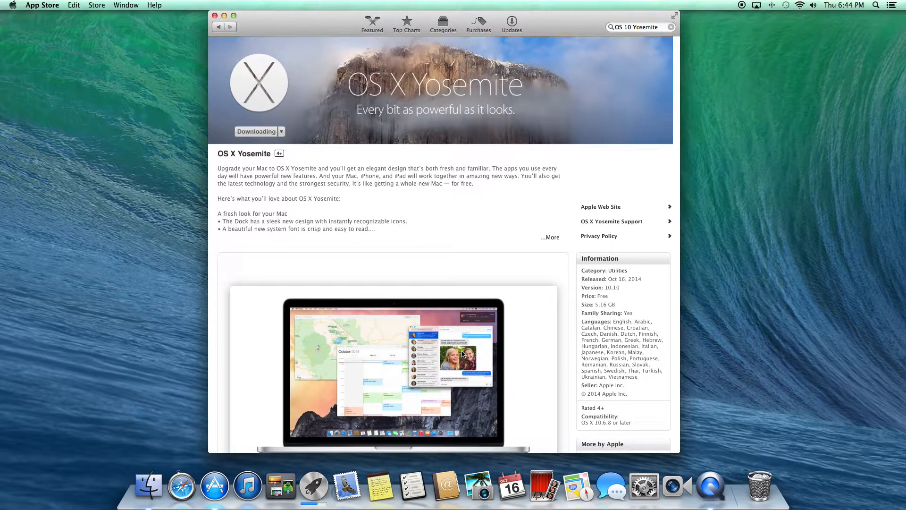
{"action": "scroll", "scroll_direction": "down", "scroll_amount": 3}
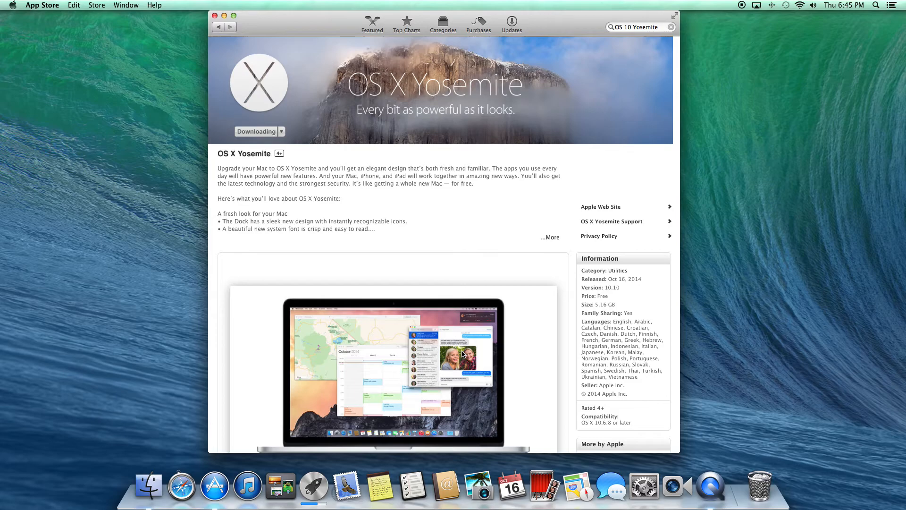
{"action": "mouse_move", "coordinate": [526, 146]}
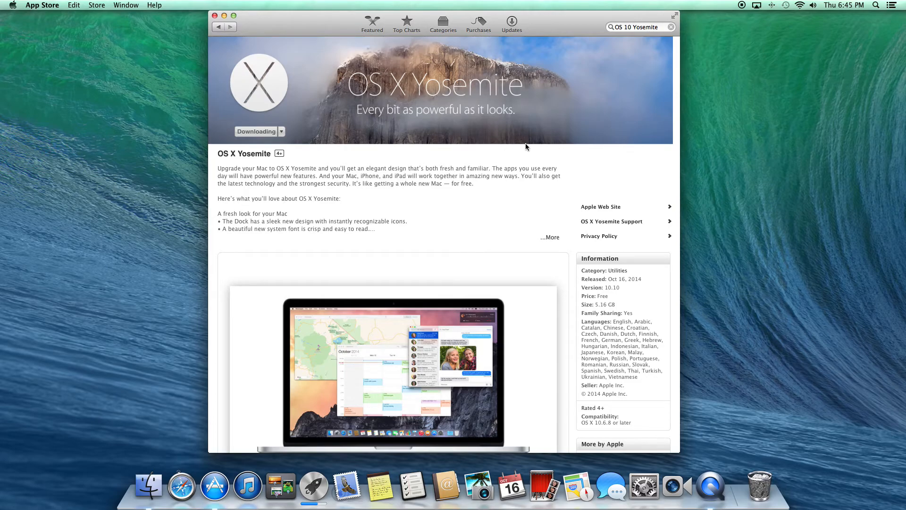